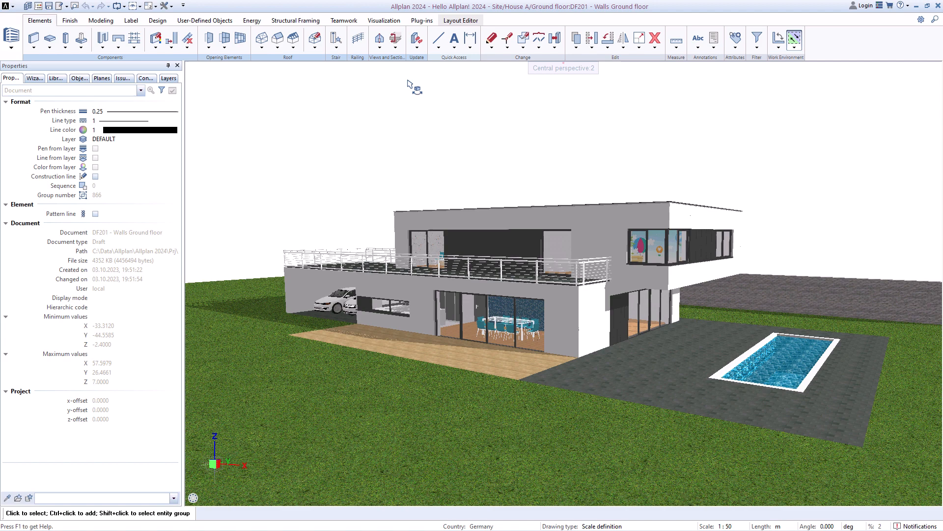
Step: Open the project layouts dialog, try assigning layouts to Floor Plans, and activate layout 112
click(460, 20)
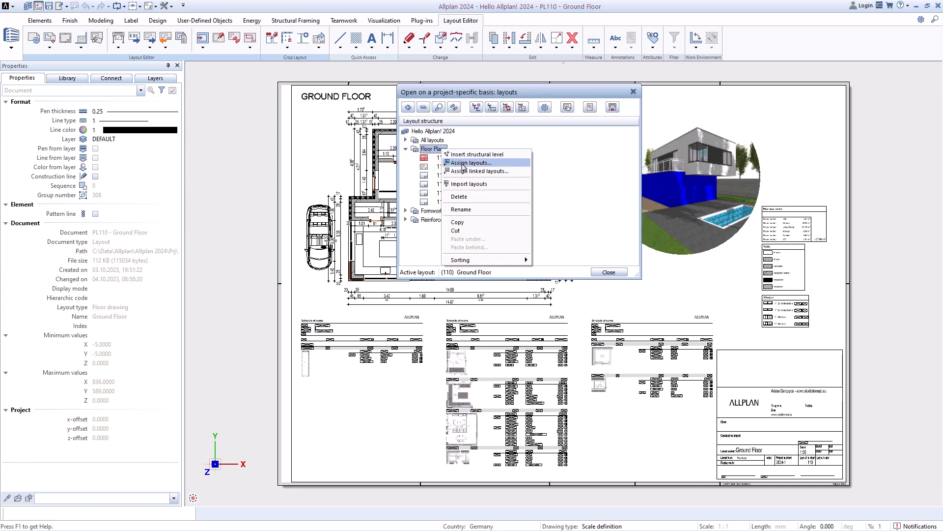
click(471, 162)
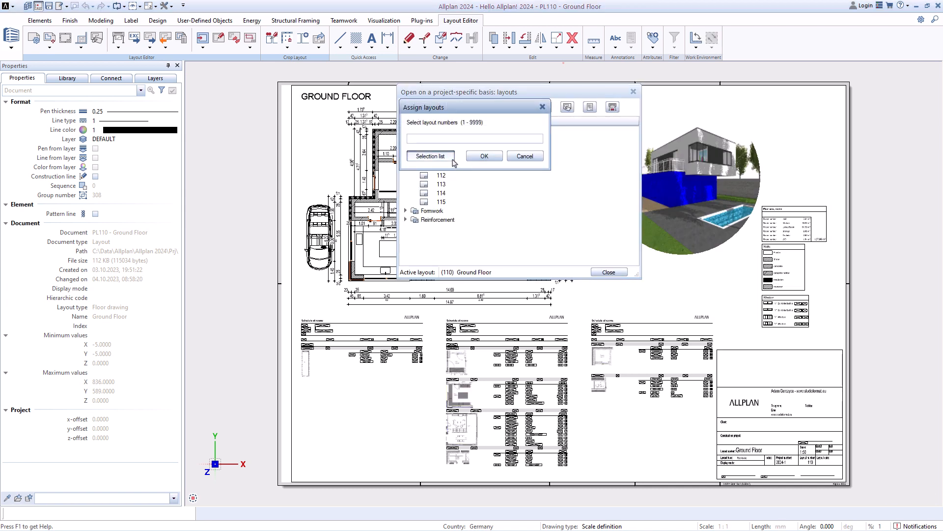
click(431, 158)
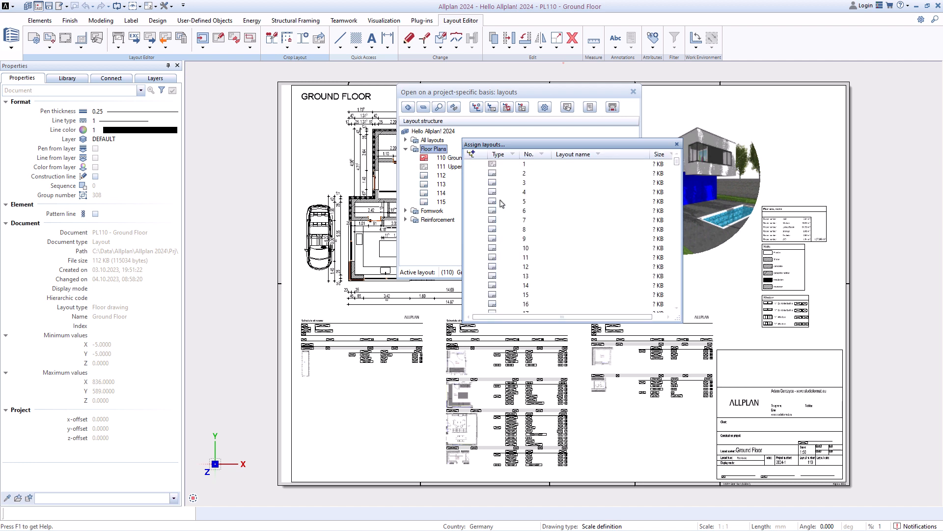
click(523, 205)
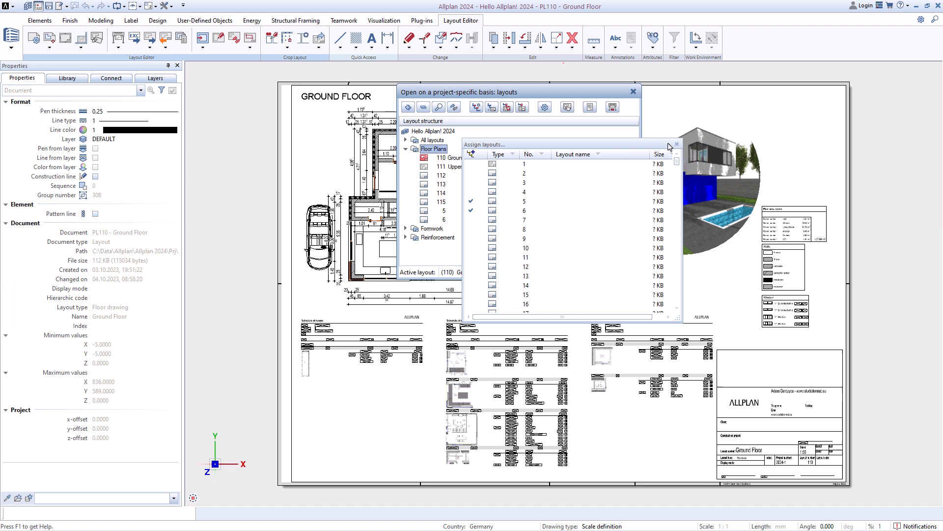
click(676, 144)
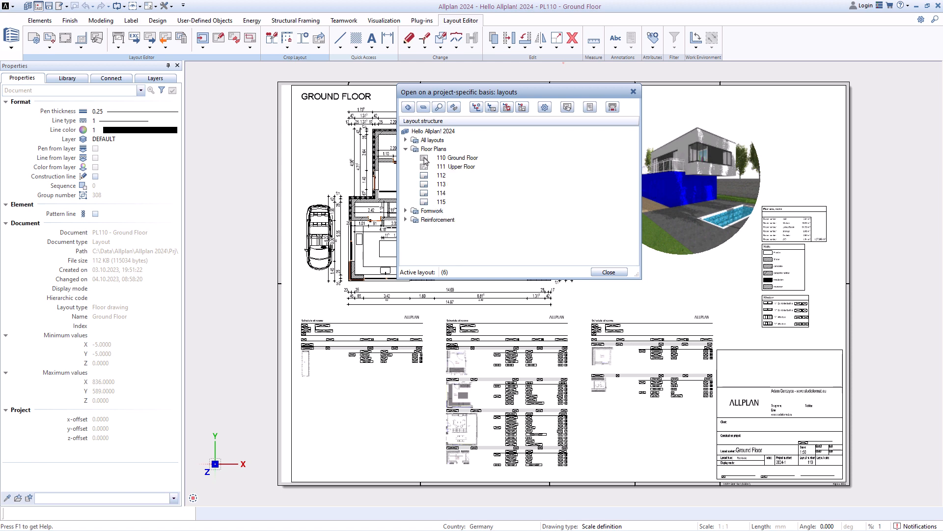
click(441, 175)
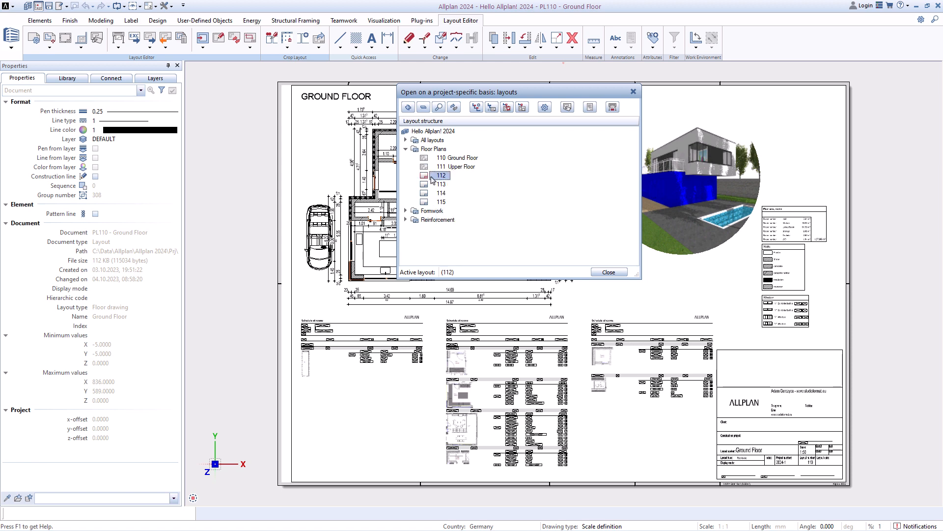
Step: Set up layout 112 as DIN A1 landscape, no margin, filing-margin border, Layout legend 1 title block
click(609, 271)
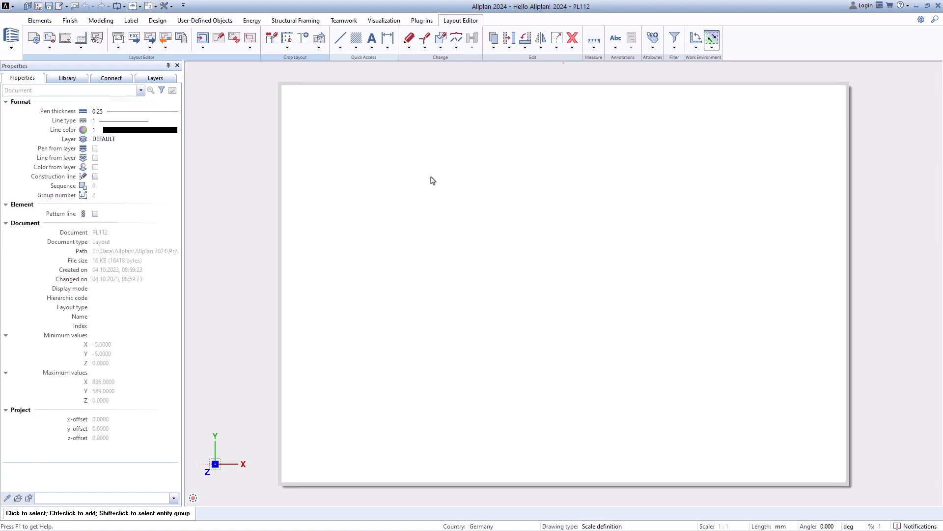
click(33, 38)
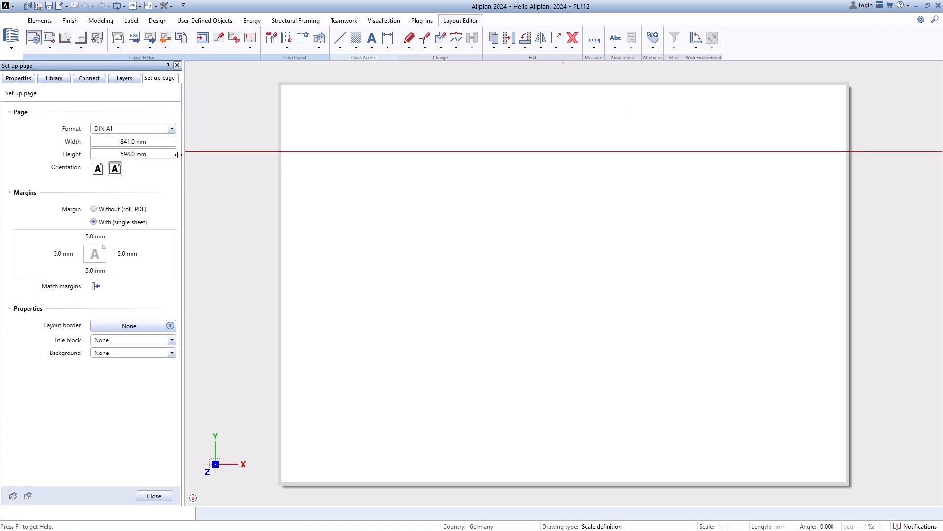
click(172, 129)
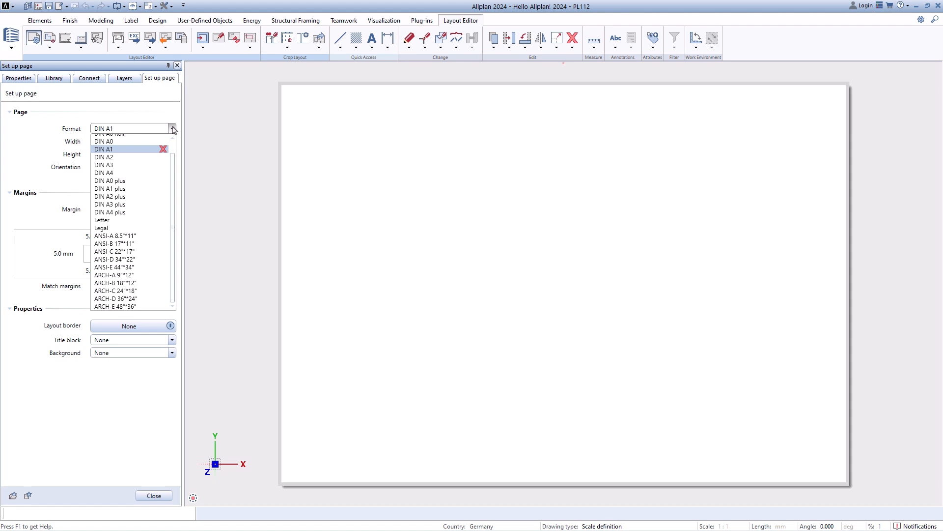
click(104, 149)
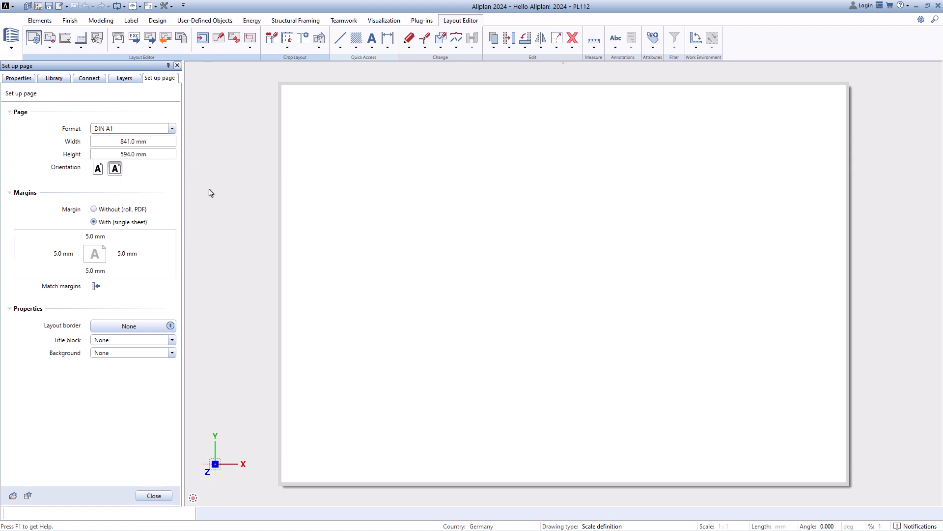
click(94, 209)
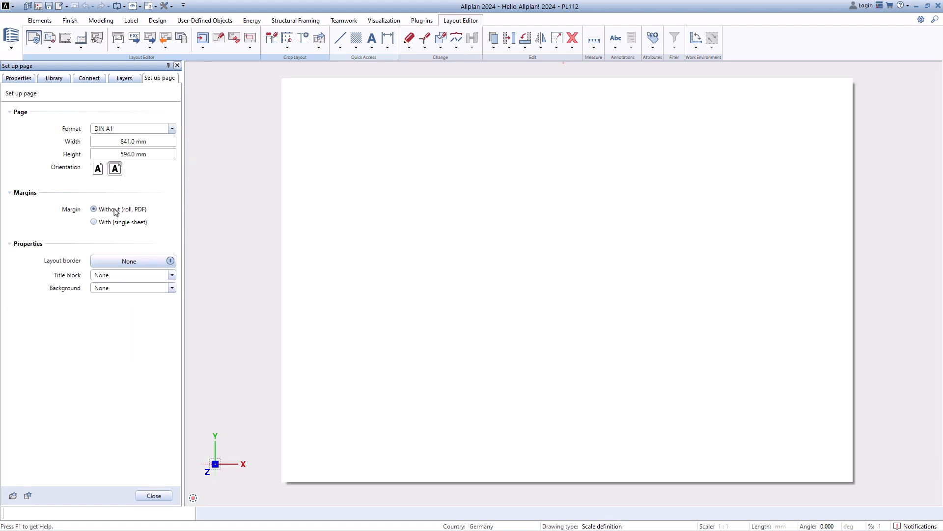
click(129, 261)
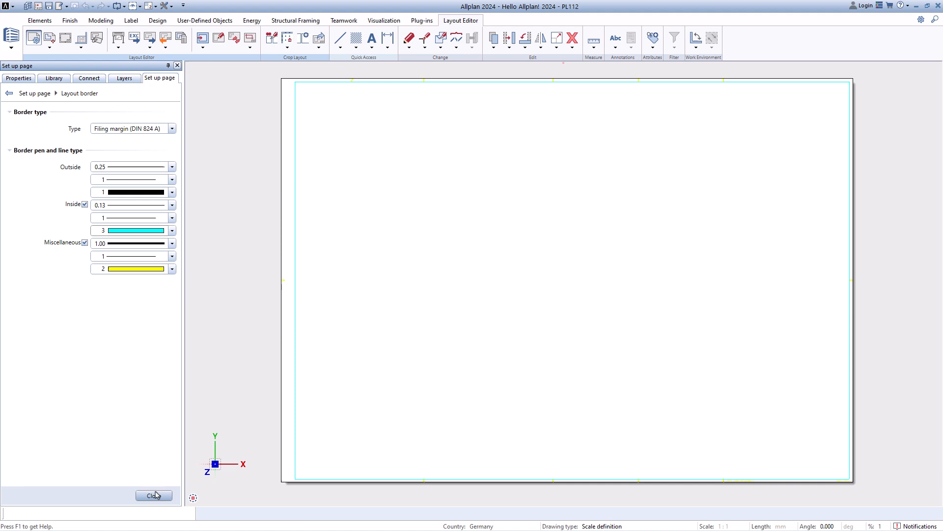
click(9, 93)
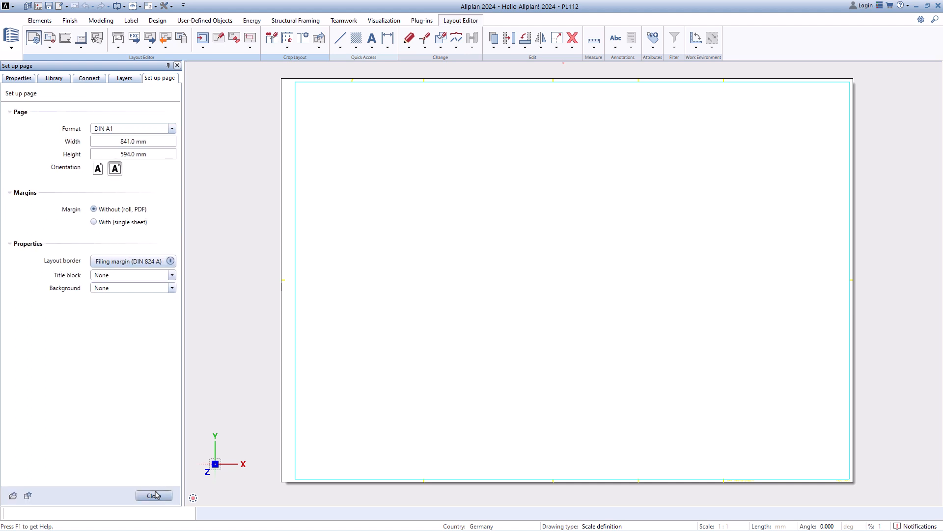
click(172, 275)
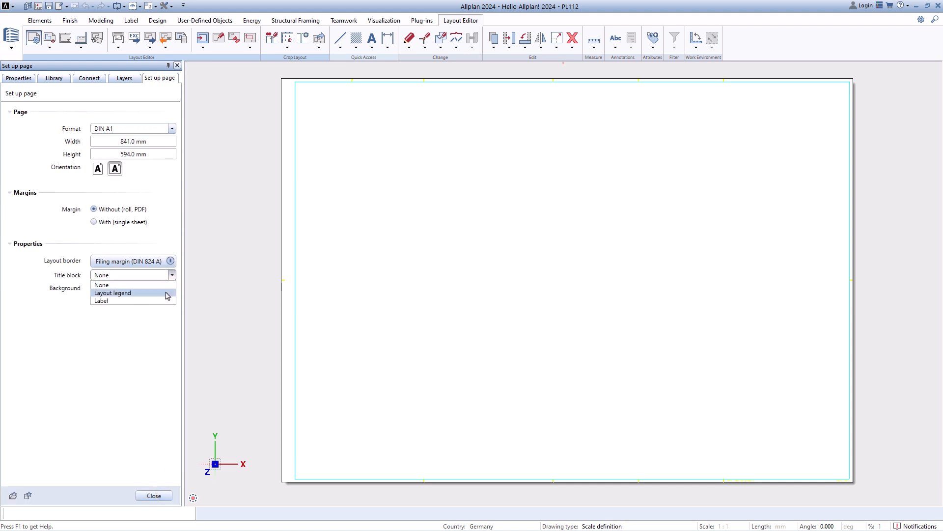
click(113, 293)
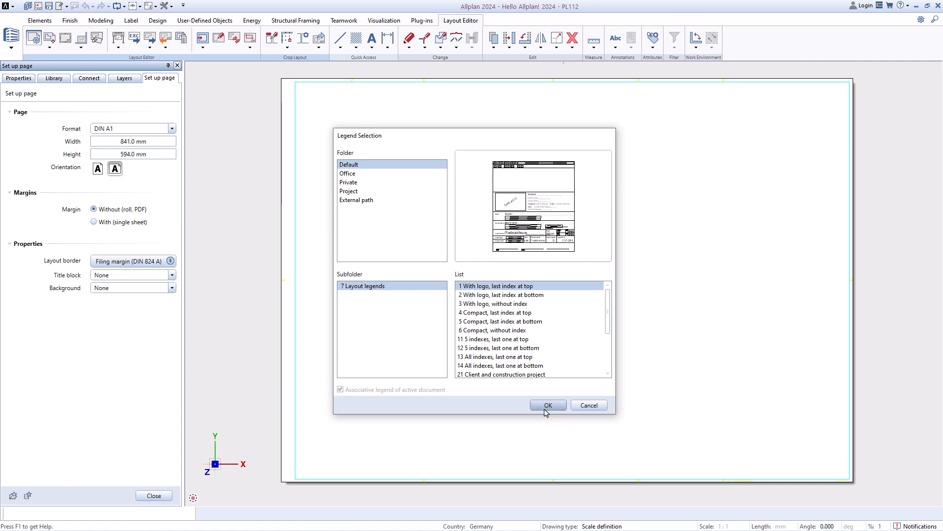
click(547, 404)
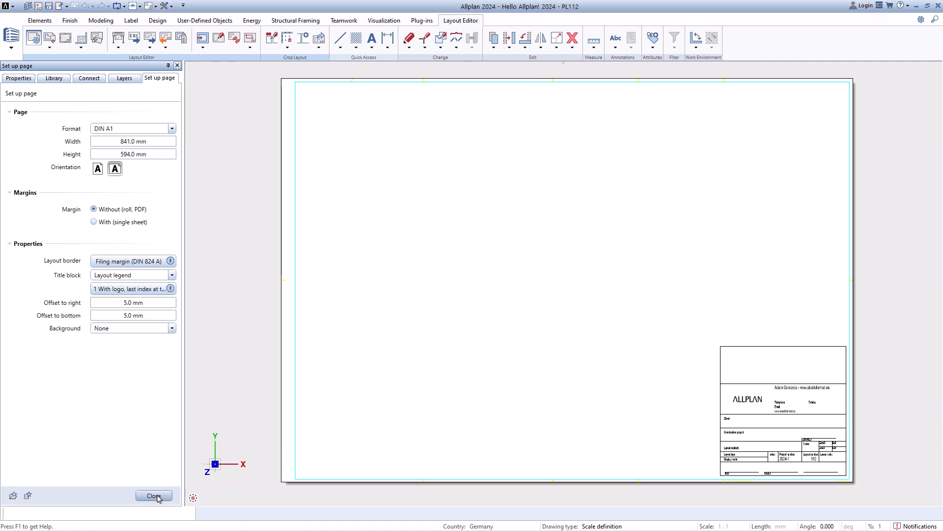
click(154, 495)
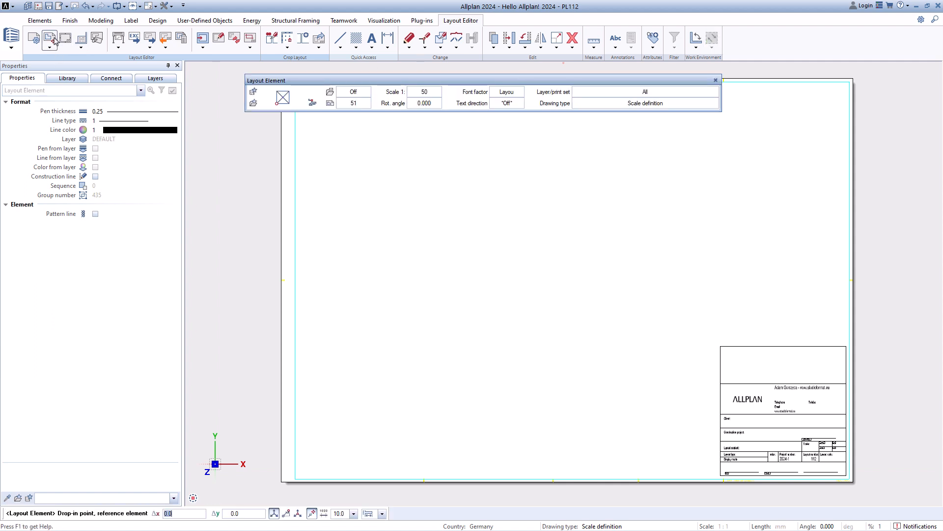
Step: Pick the floor plan drawing file with Layout Element and frame it as a layout window
click(49, 39)
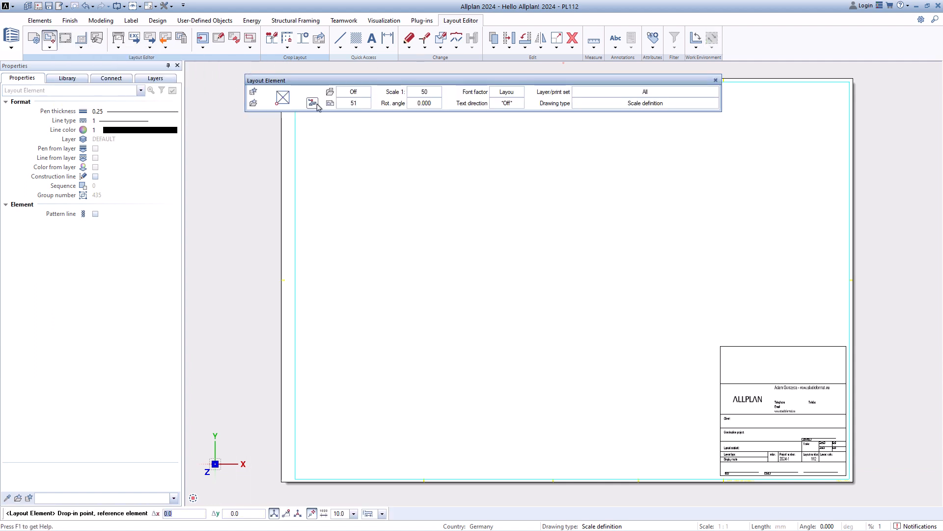
click(311, 103)
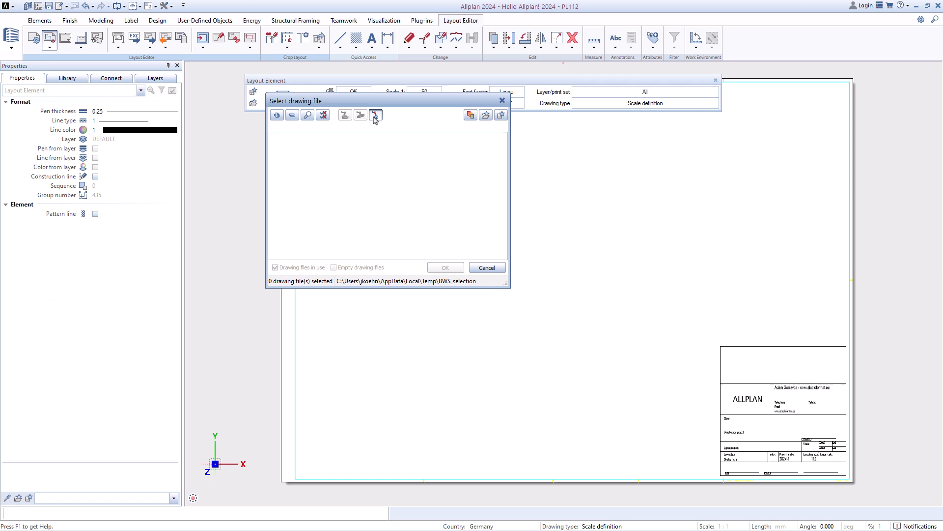
click(375, 114)
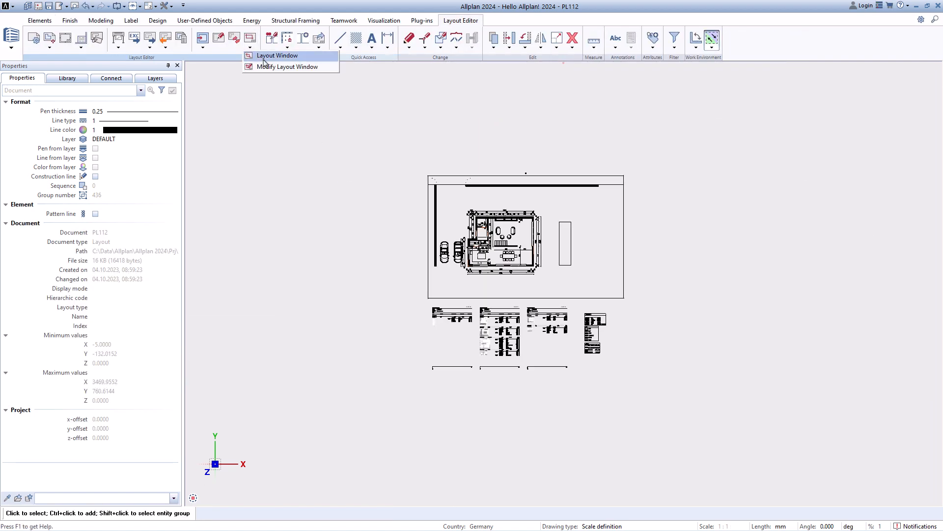
click(277, 55)
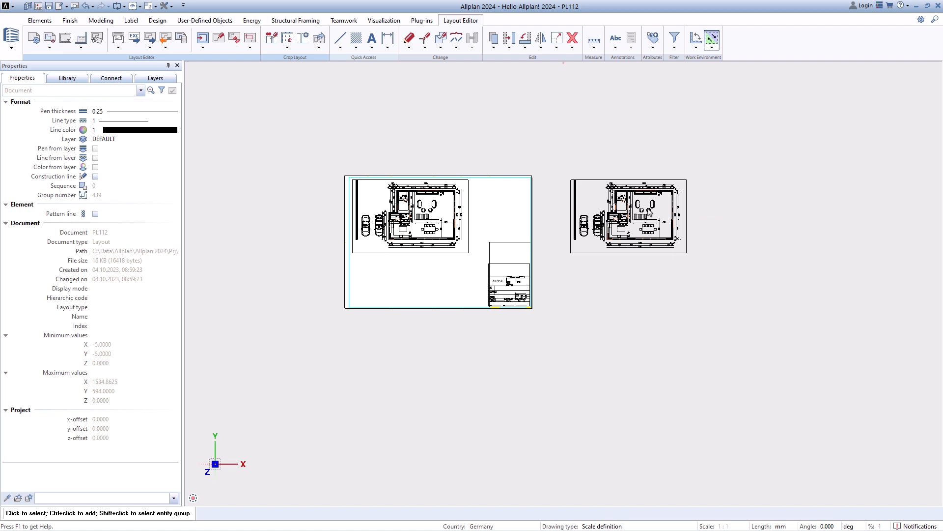
Step: Change the floor plan layout window's scale to 1:75 and font factor to 0.75
right_click(647, 211)
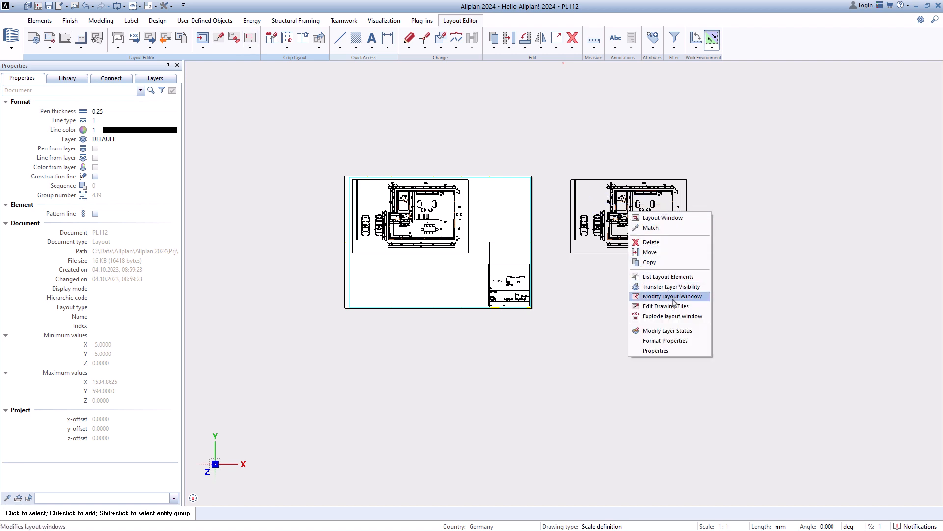
click(672, 296)
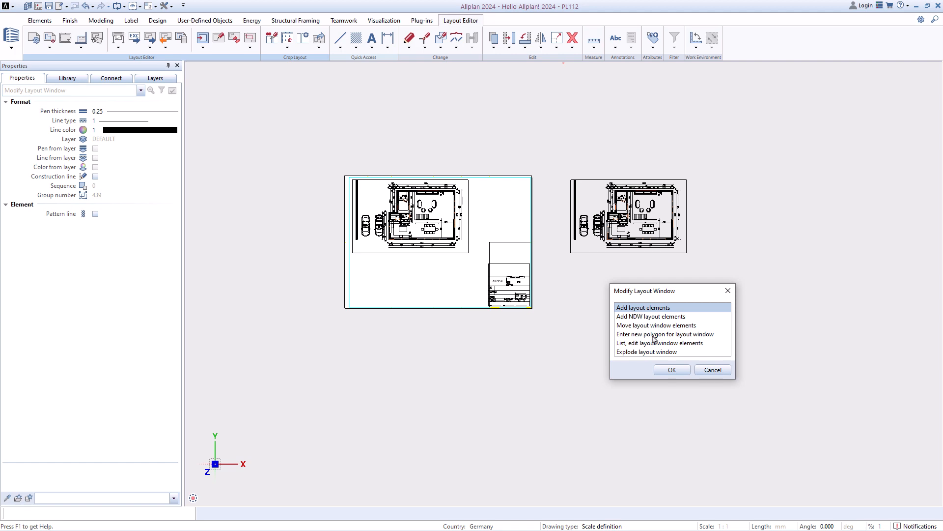
click(672, 369)
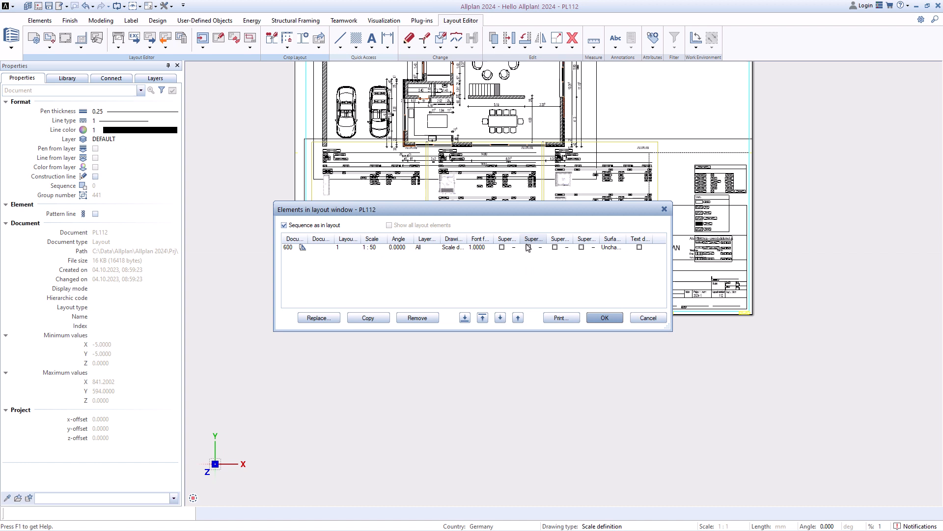
click(383, 247)
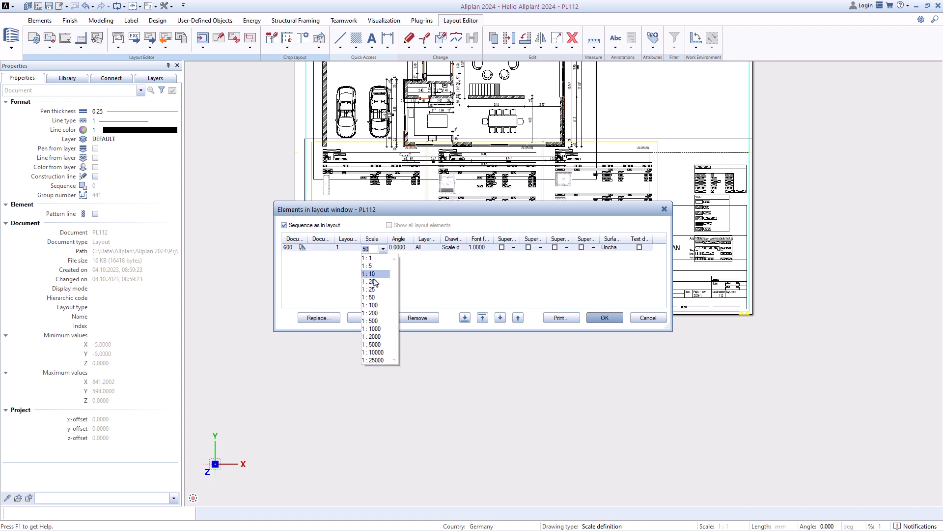
text(75)
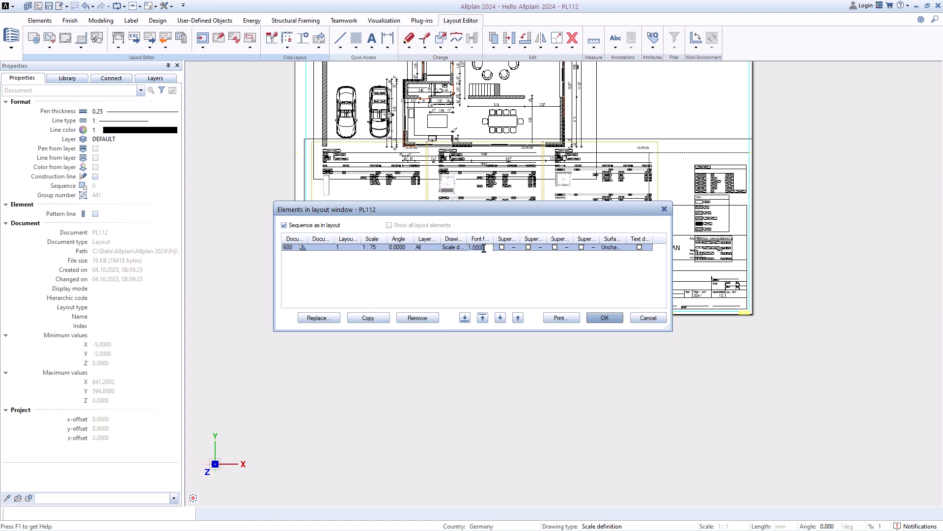
text(0.7500)
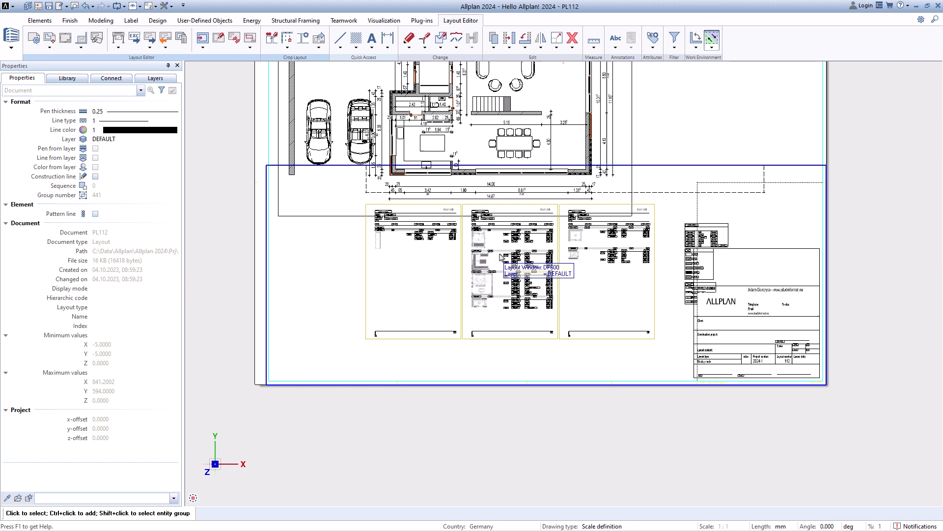
Step: Choose Modify Layout Window for the schedules layout window
right_click(501, 257)
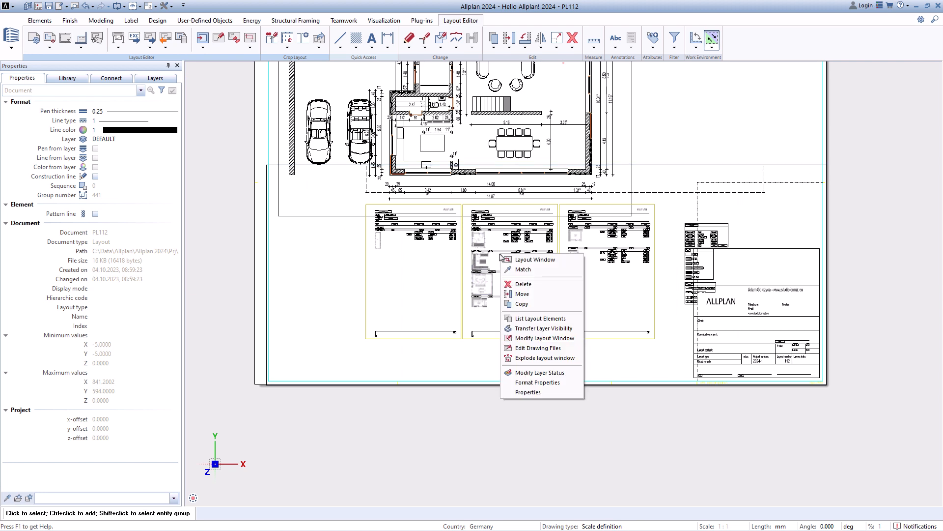
mouse_move(539, 337)
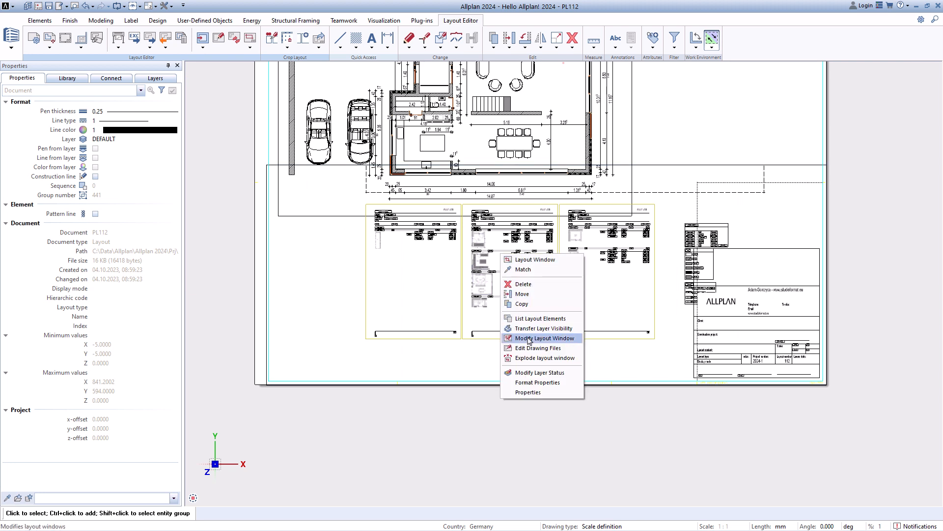
click(539, 337)
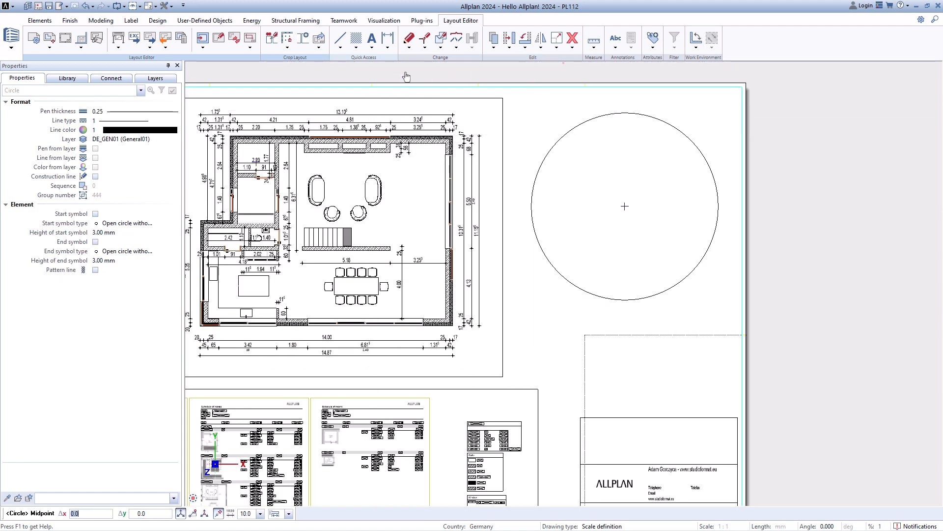
Step: Fill the circle with the '01 Look and Feel.jpg' render using Bitmap Area
click(355, 38)
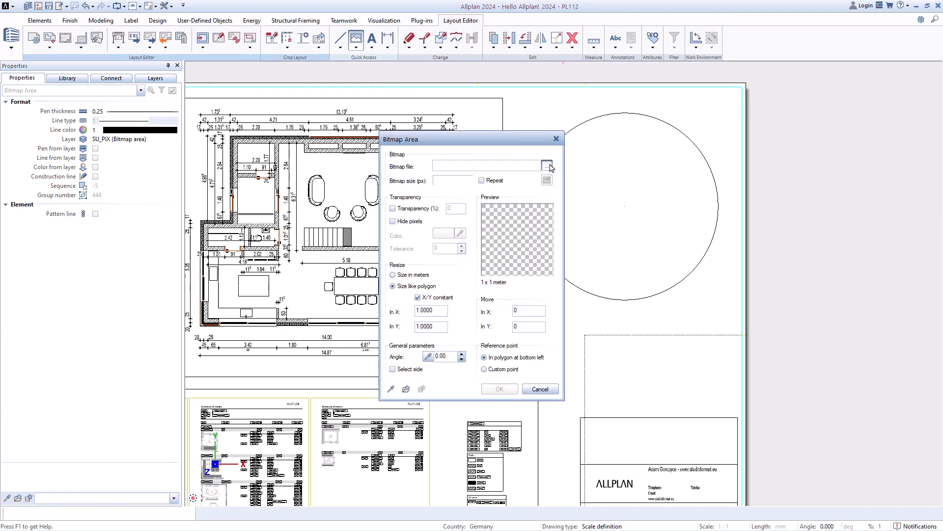
click(546, 165)
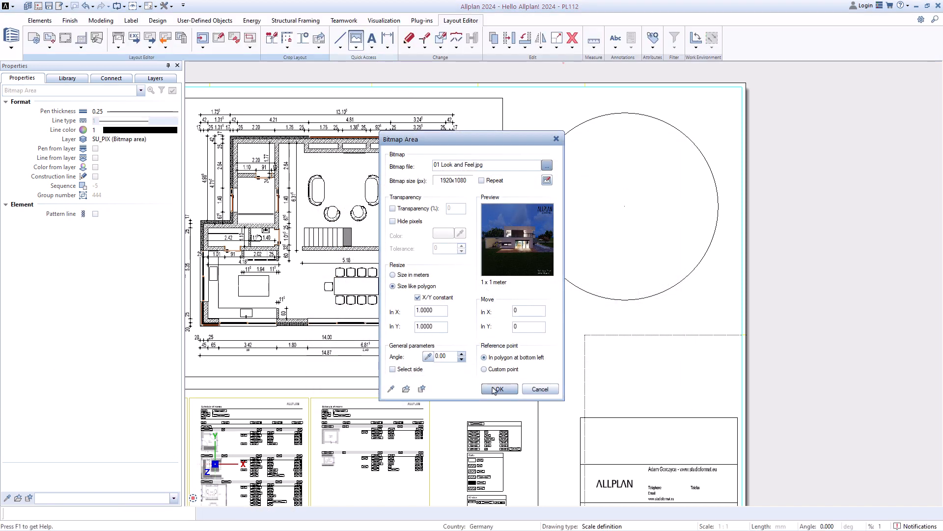
click(498, 388)
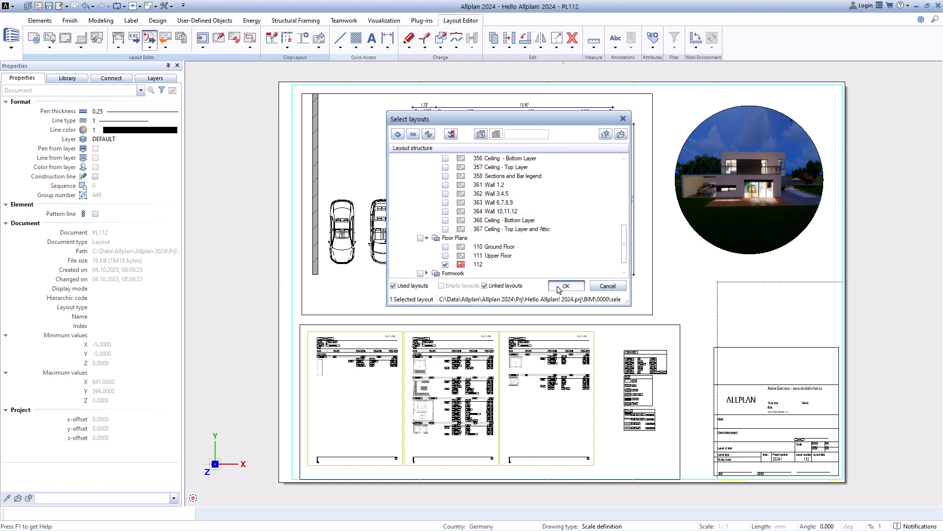
Step: Export layout 112 as a grayscale PDF, overwriting the existing Plan112.pdf
click(565, 285)
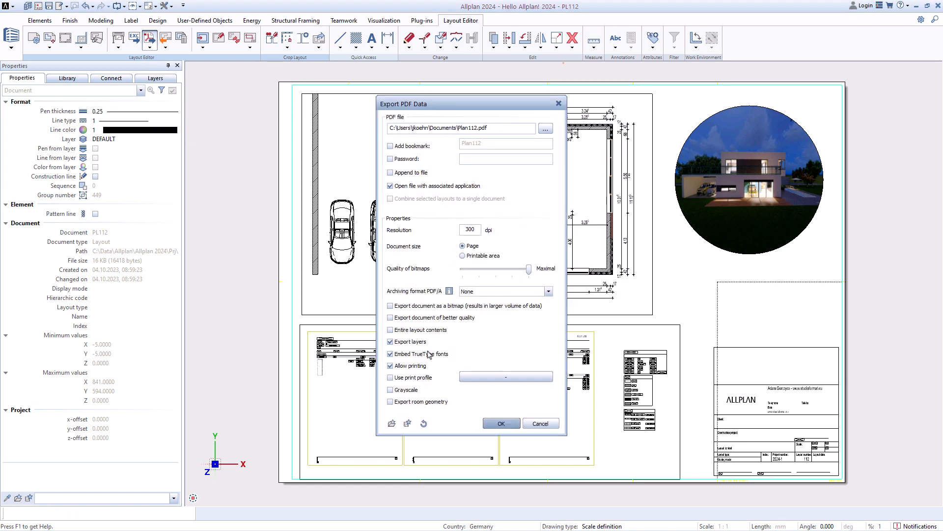
click(389, 389)
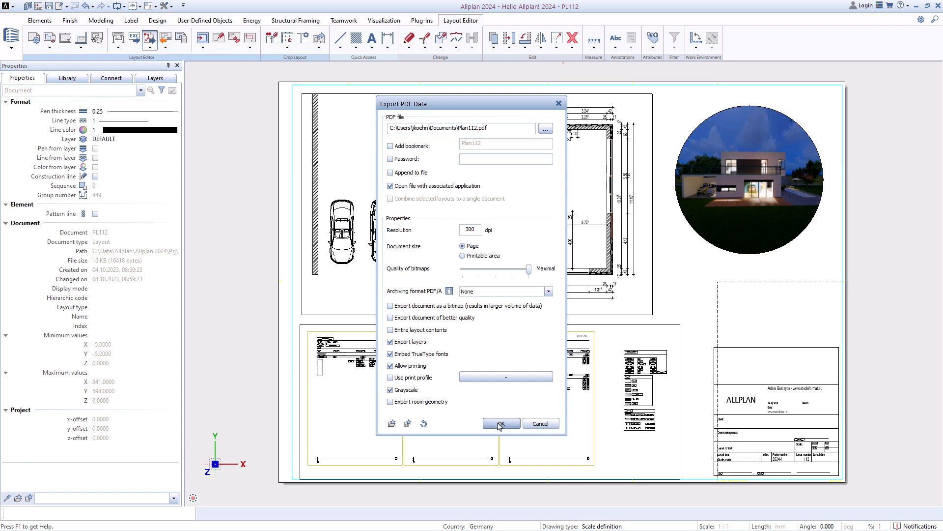
click(501, 423)
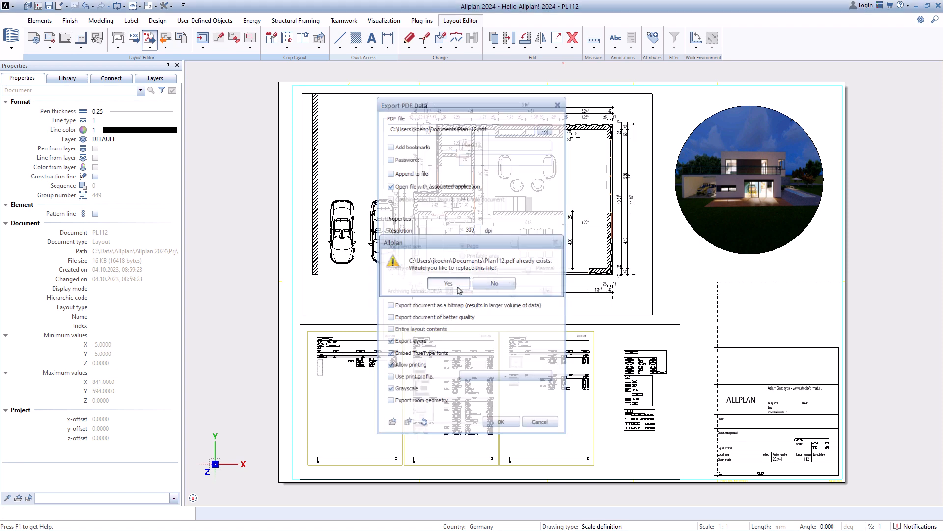
click(447, 284)
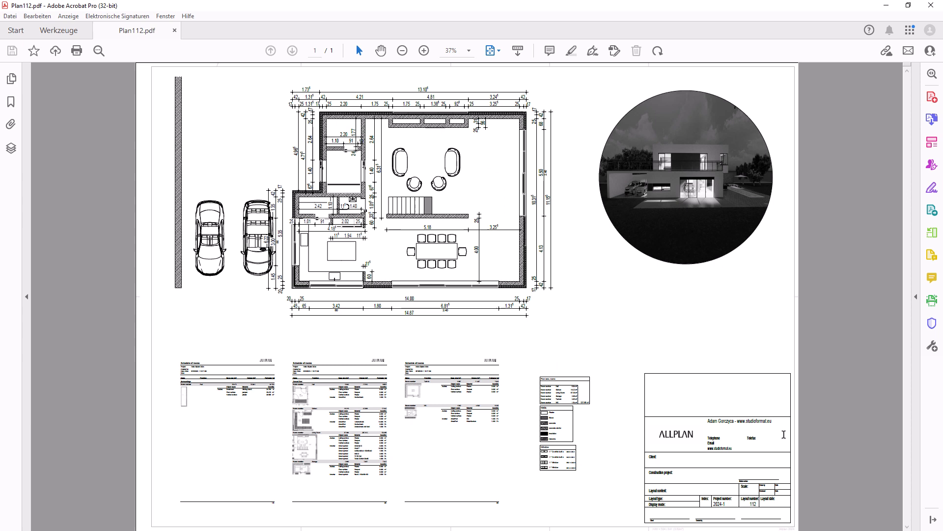